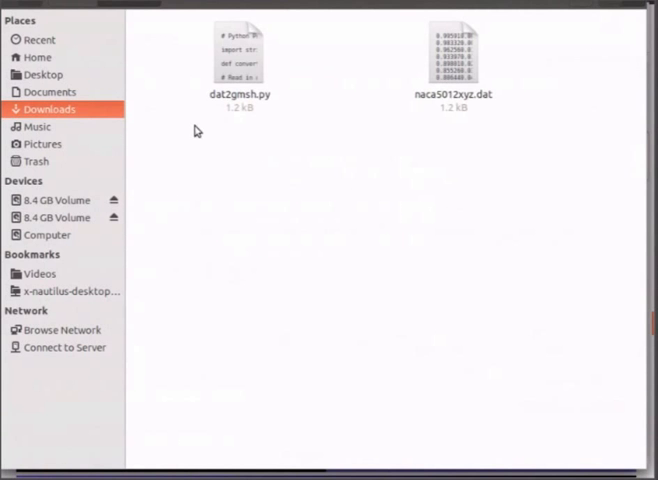
mouse_move(470, 132)
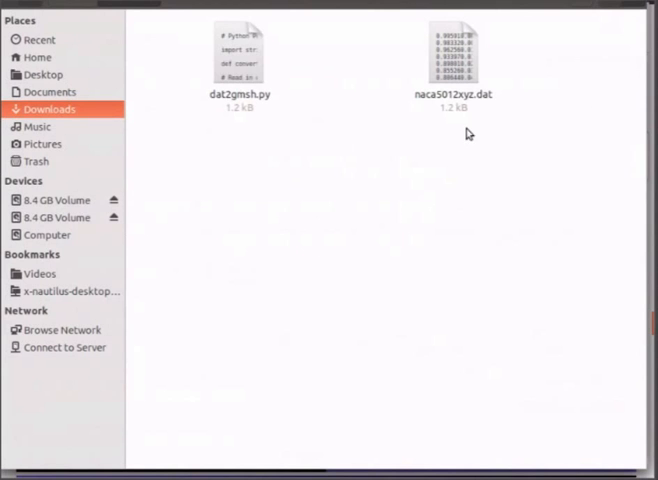
mouse_move(448, 130)
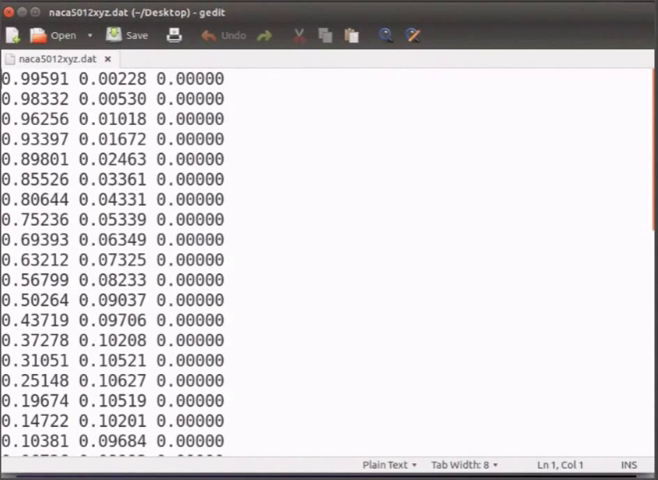
- Review the x, y, z coordinate columns of naca5012xyz.dat in gedit
click(164, 60)
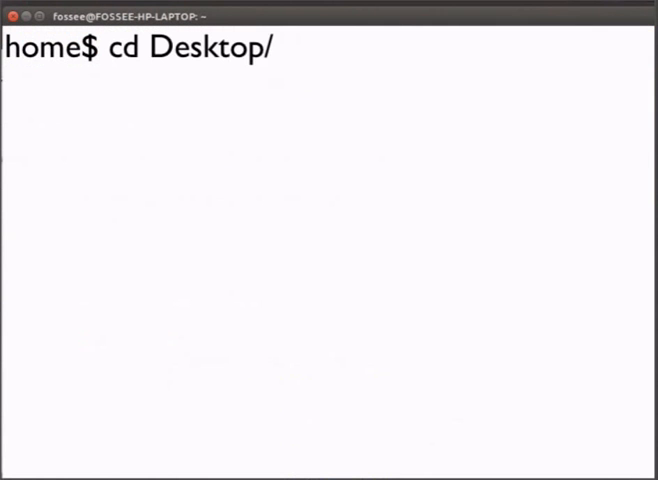
- From Desktop, run python dat2gmsh.py naca5012xyz.dat and list the folder with ls
key(Return)
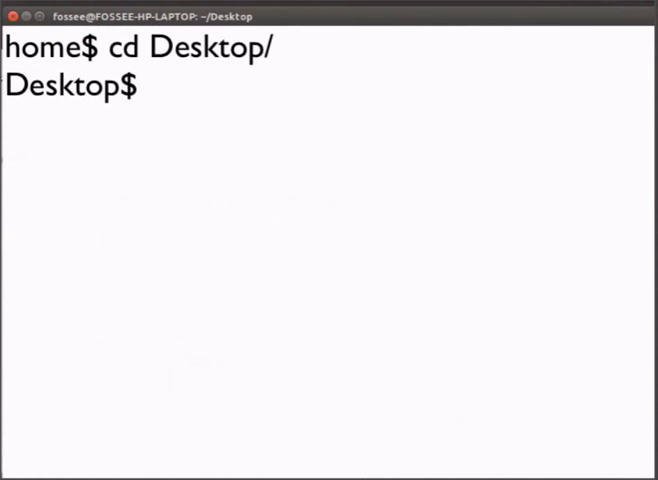
text(python dat2gmsh.py naca5012xyz.dat)
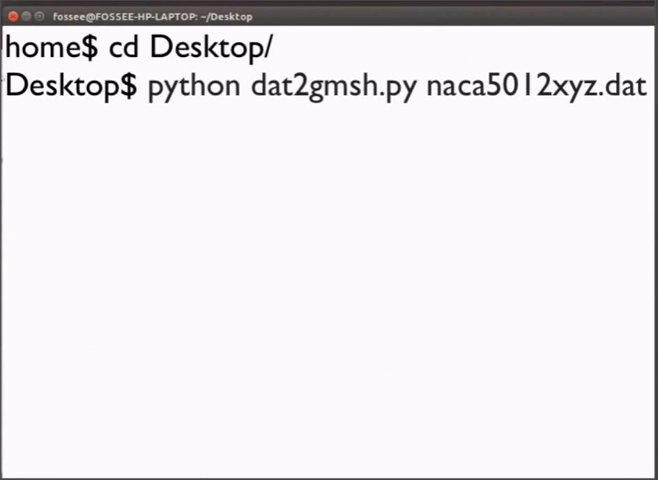
key(Return)
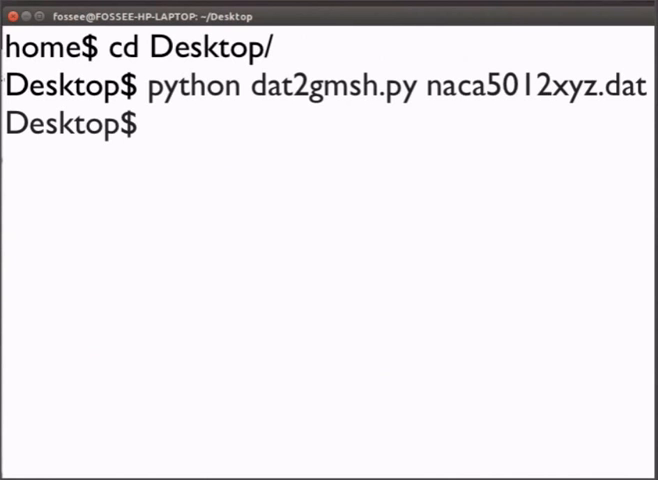
text(ls)
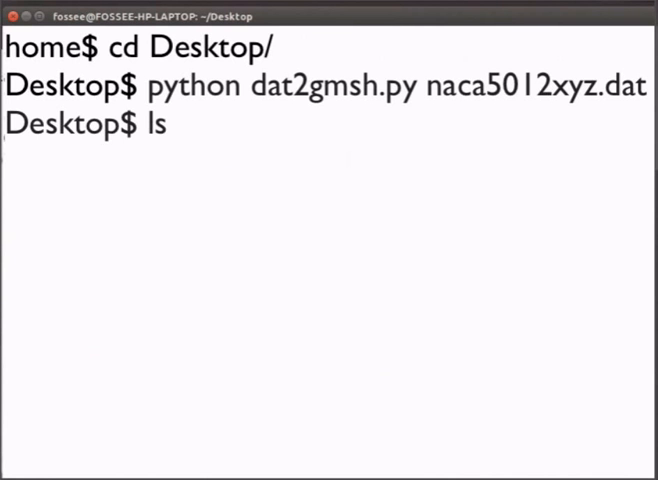
key(Return)
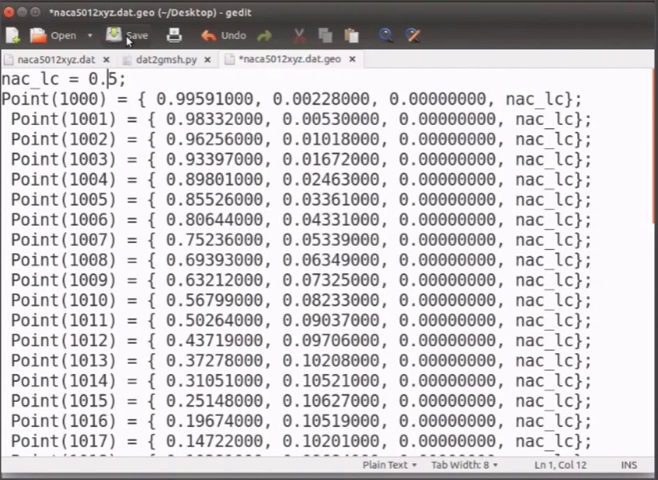
- Save naca5012xyz.dat.geo with nac_lc set to 0.5
click(130, 34)
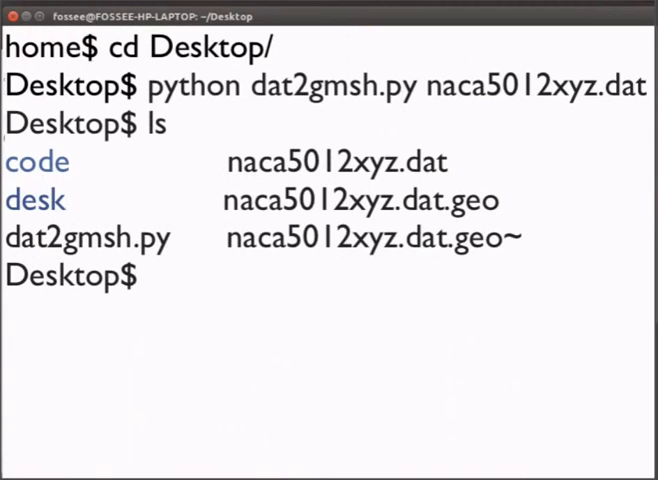
- Launch Gmsh on naca5012xyz.dat.geo from the terminal
text(gmsh naca5012xyz.dat.geo)
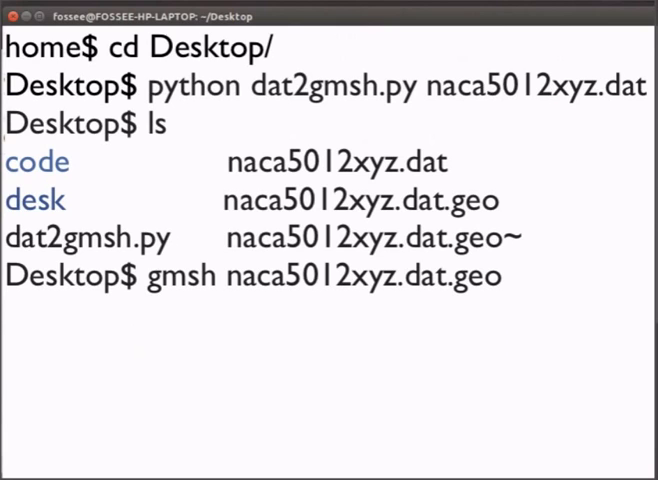
key(Return)
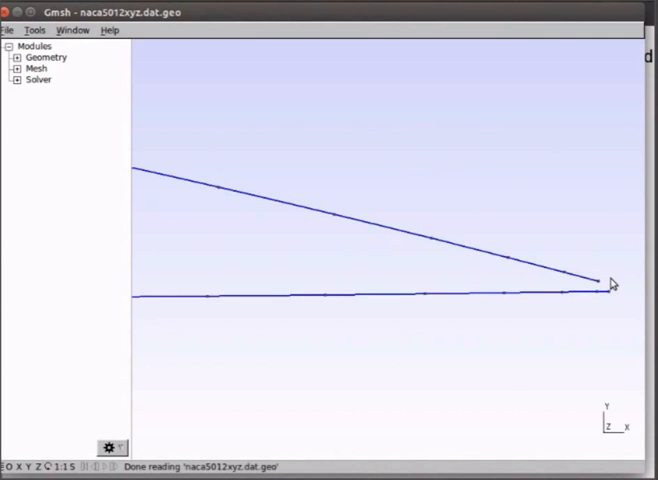
mouse_move(592, 288)
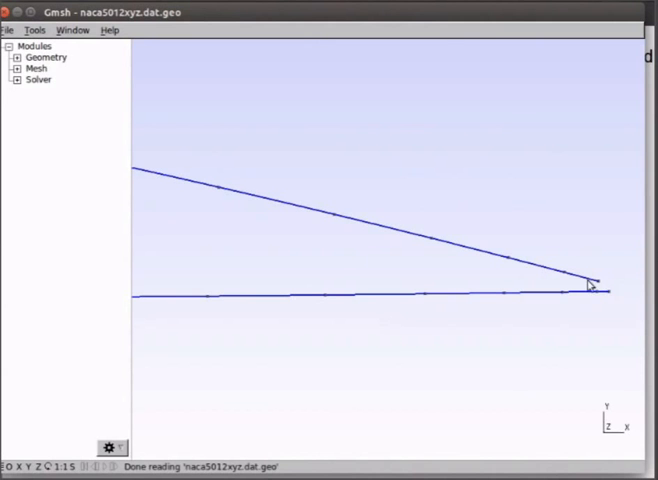
mouse_move(364, 112)
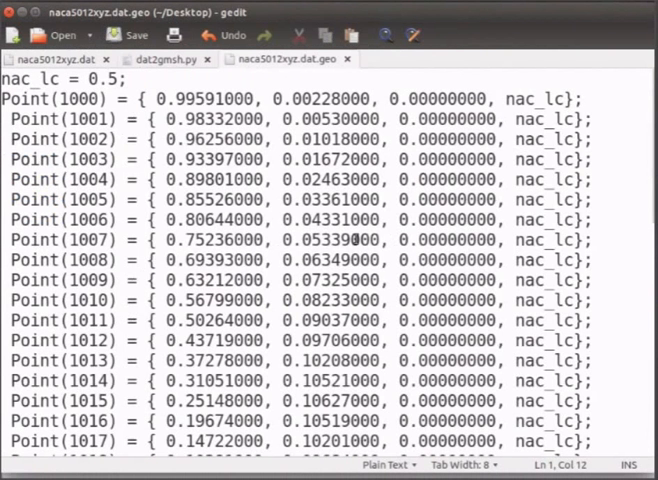
- Add Point(1046) = {1.005, -0.0005, 0.00000, nac_lc}; at the end of the .geo file
scroll(down, 3)
text(Spline(1000) = {1000:1045};)
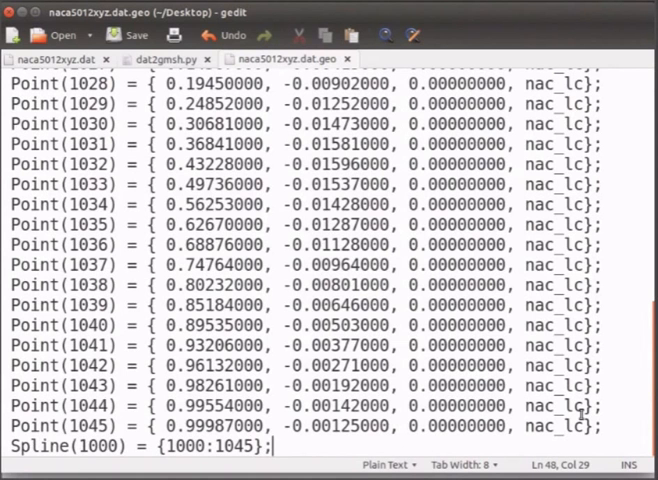
text(Point)
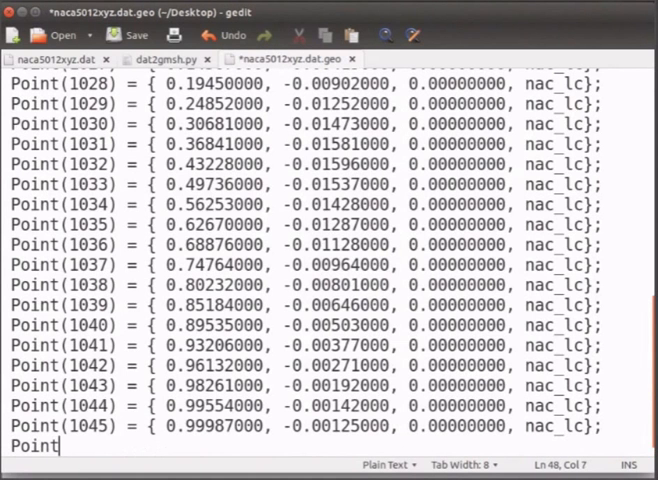
text(()
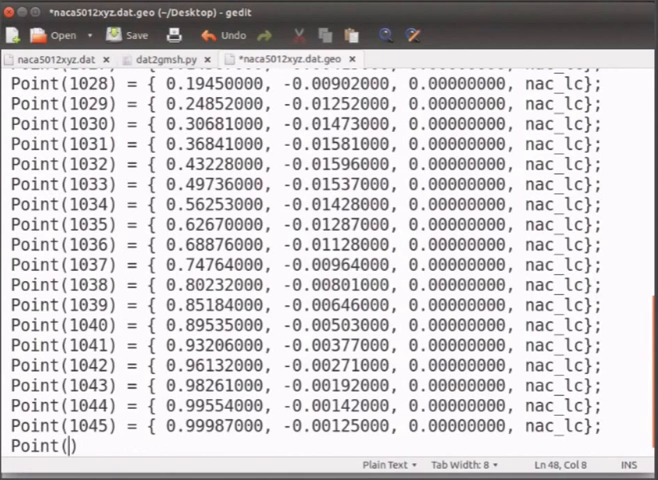
text(1046))
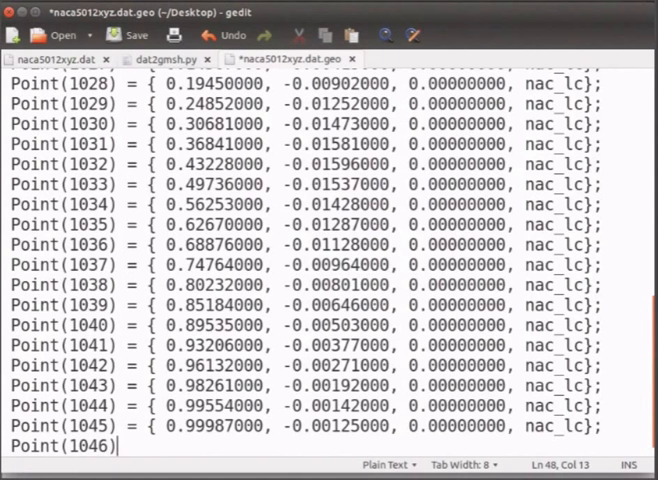
text(=)
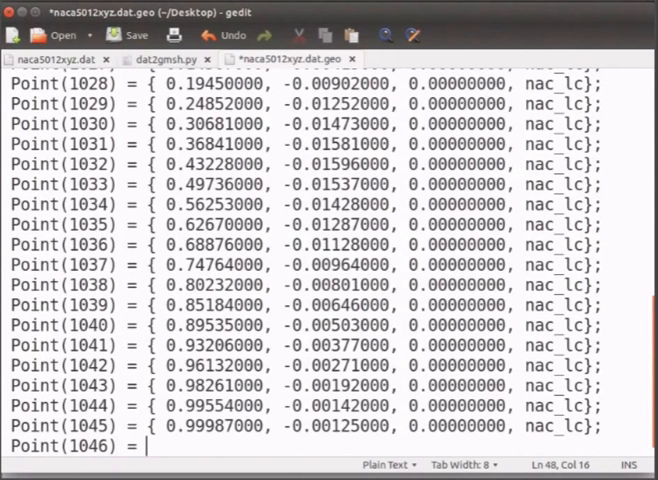
text({)
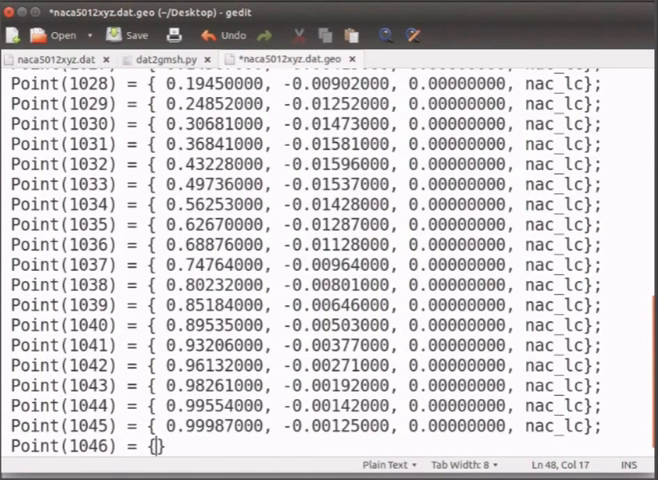
text(1.)
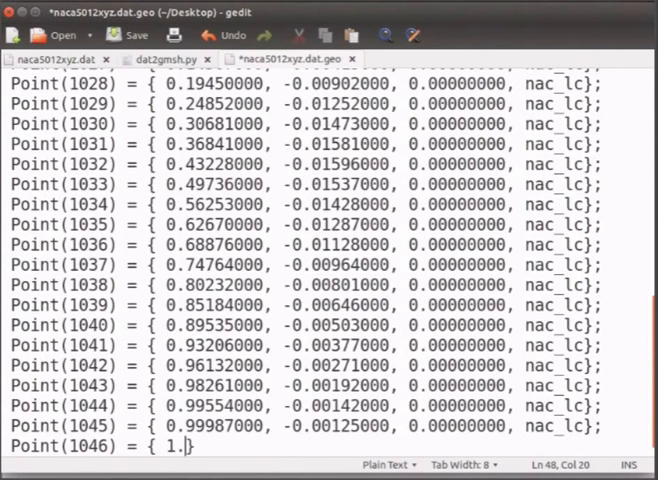
text(005)
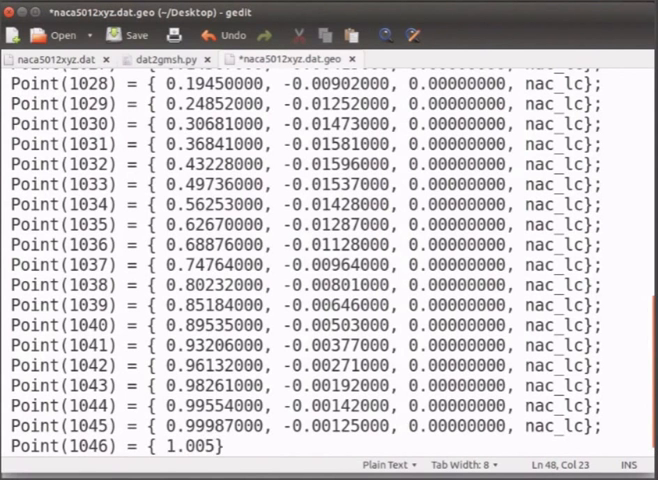
text(, -0)
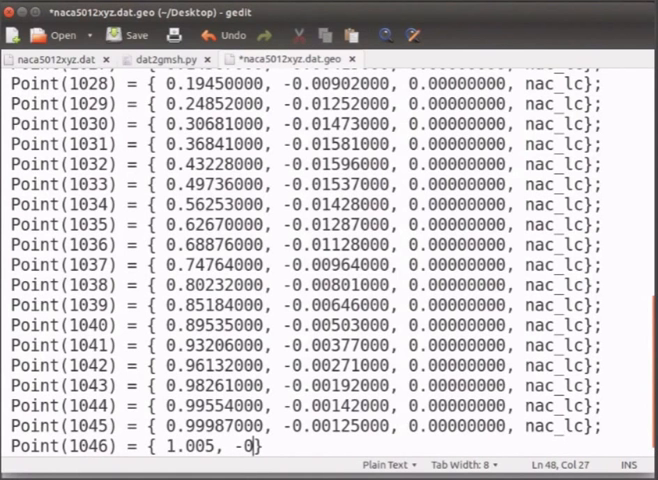
text(0005,)
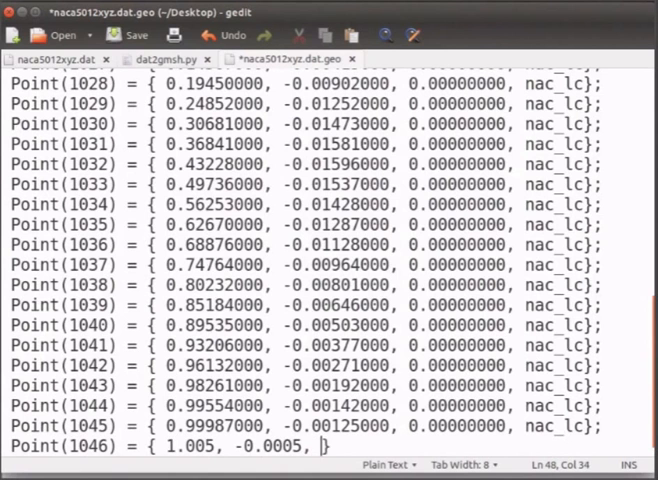
text(0.00)
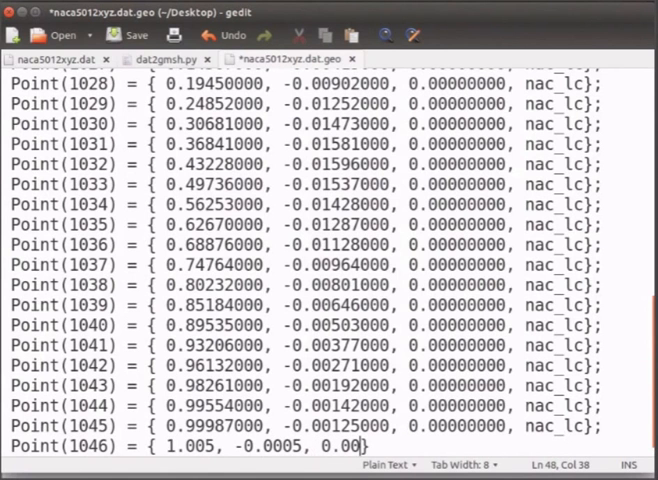
text(000)
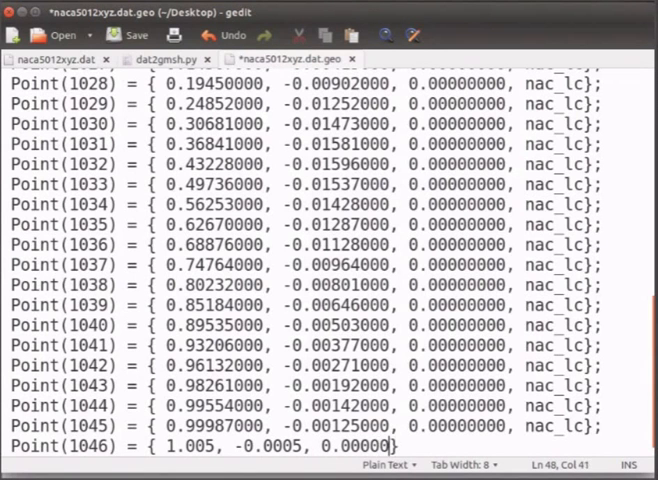
text(nac_lc)
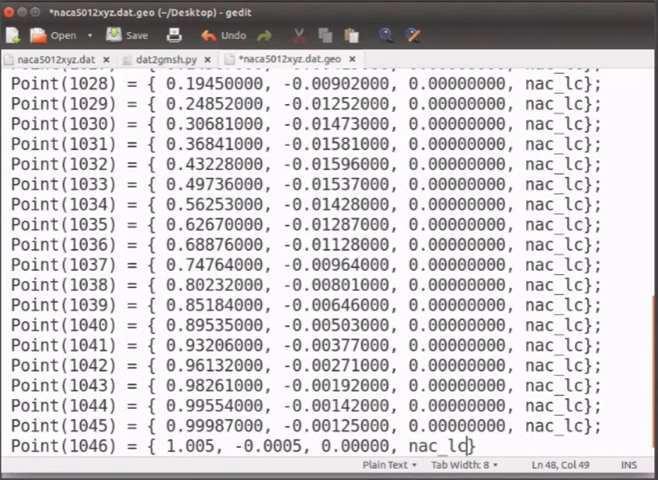
text(})
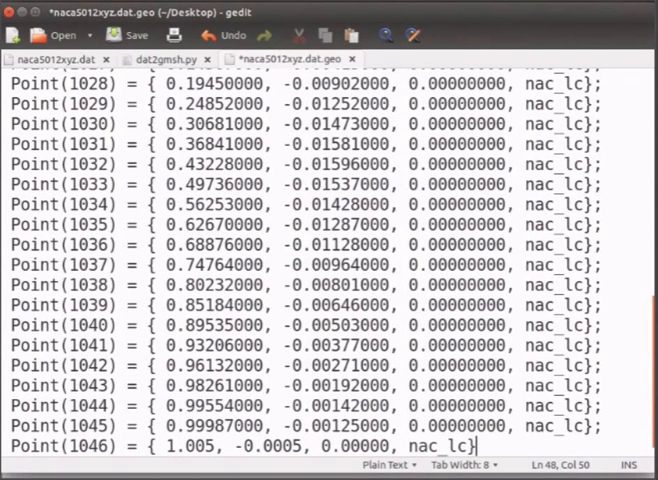
- Add Spline(1000) closing the aerofoil through points 1000 to 1046 back to 1000
text(Spline(1000) = {1000:1045};)
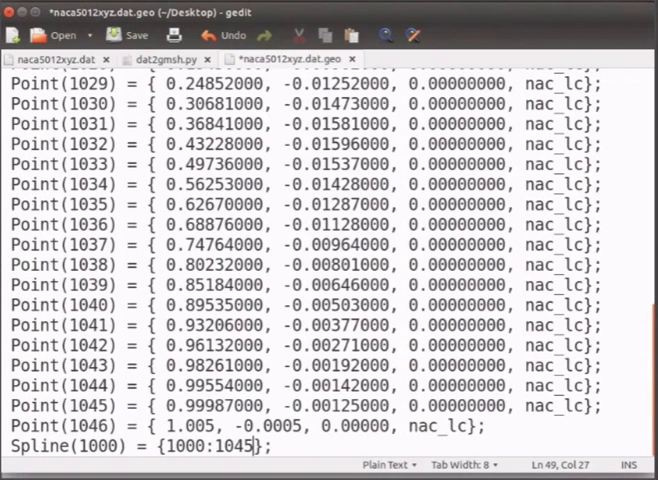
text(,)
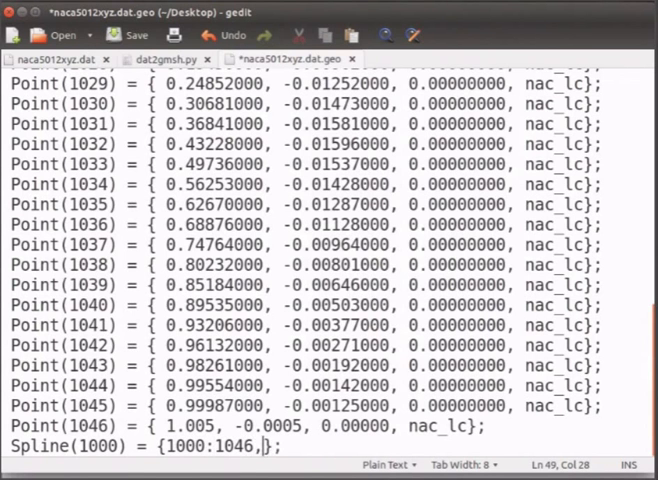
text(1000)
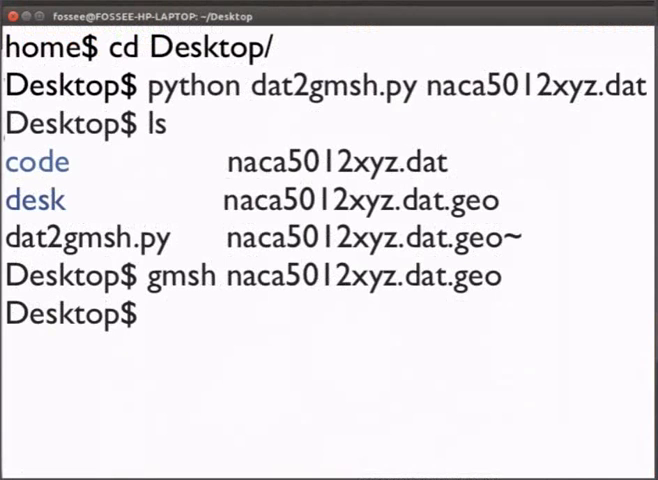
- Relaunch Gmsh on the edited naca5012xyz.dat.geo
text(gmsh naca5012xyz.dat.geo)
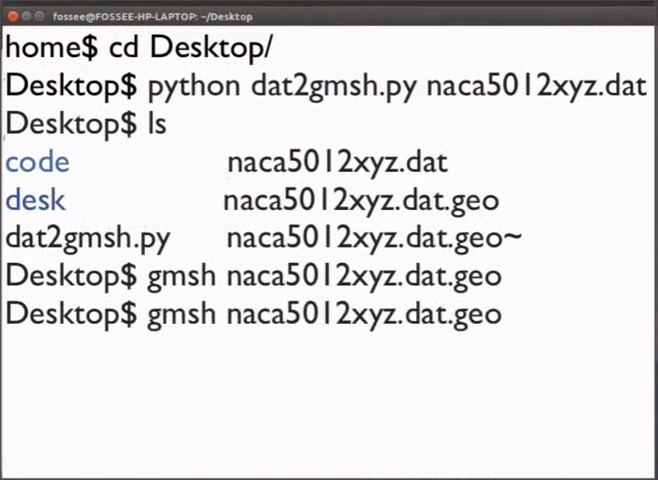
key(Return)
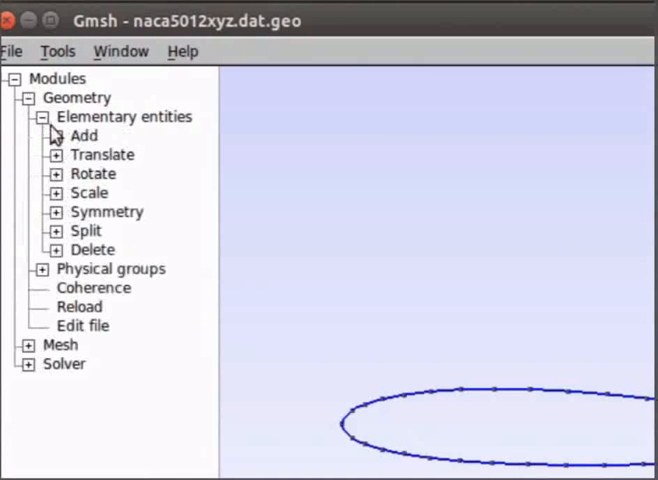
- Add the domain corner points at x = ±4, y = ±3 with mesh size 0.5
click(56, 136)
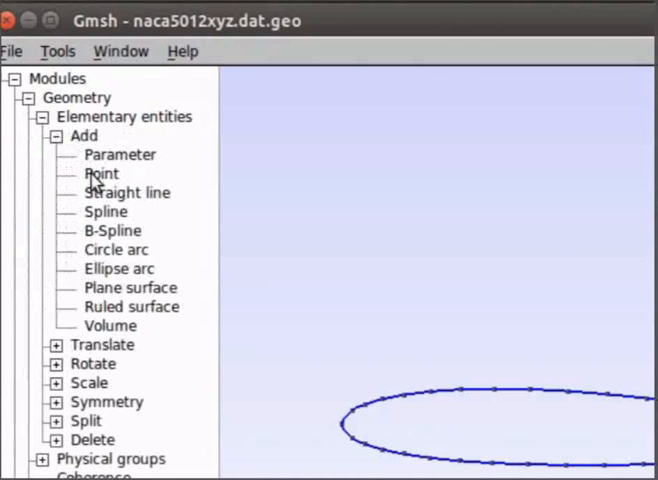
click(100, 172)
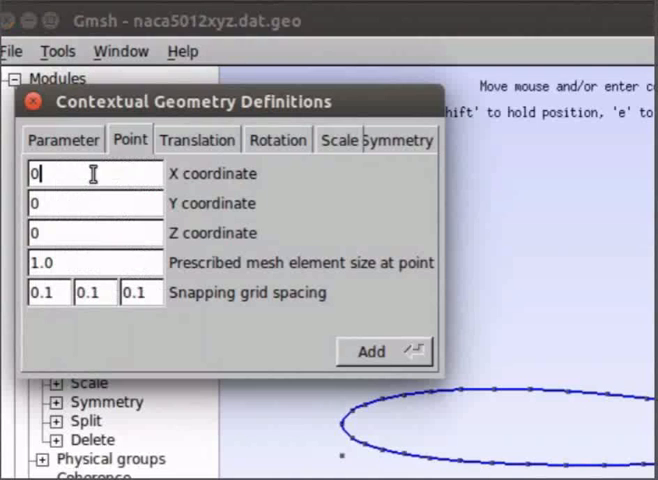
text(4)
click(96, 262)
text(0)
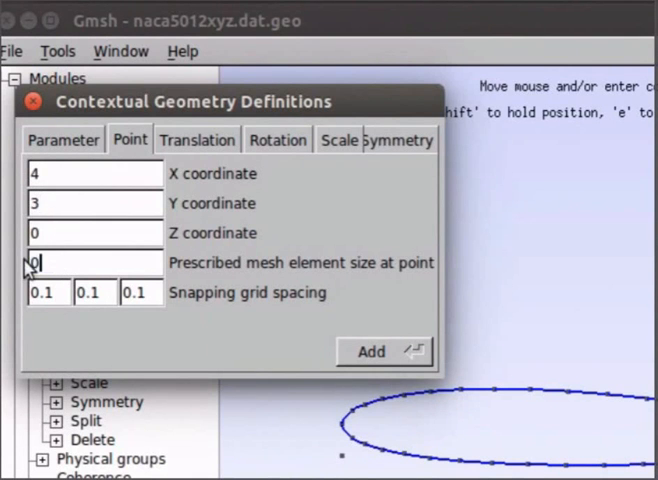
text(.5)
click(96, 172)
text(-4)
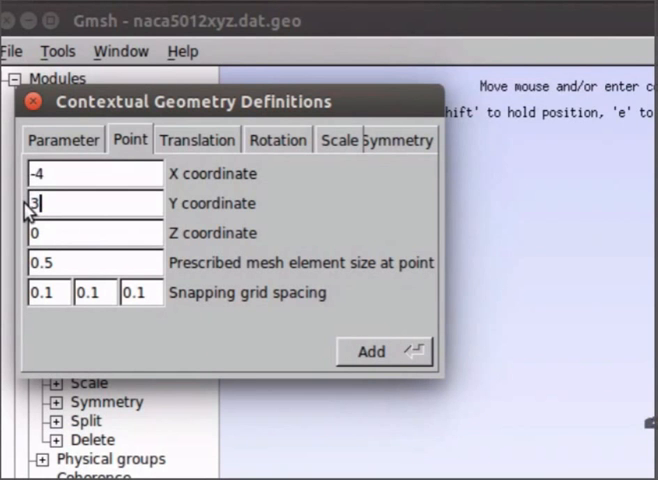
- Draw four straight lines joining the corner points into a closed rectangle
click(372, 352)
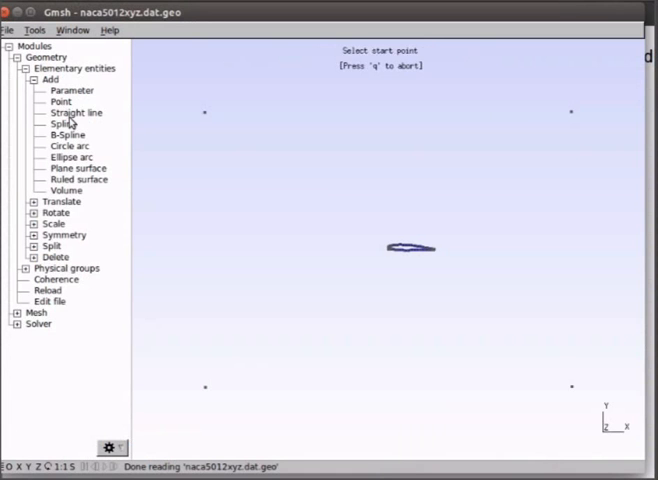
mouse_move(204, 112)
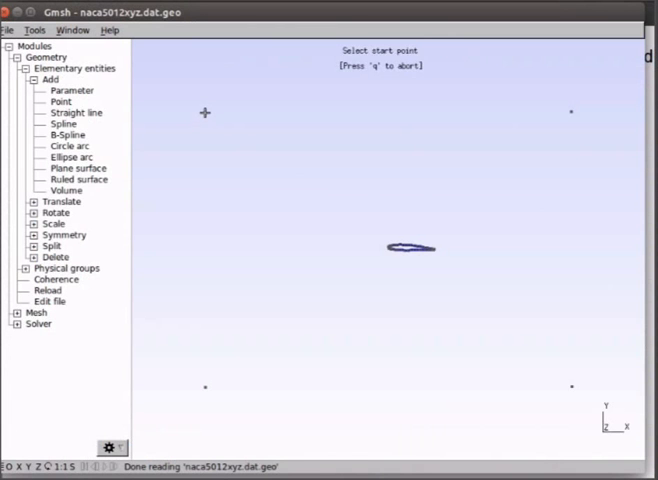
click(204, 112)
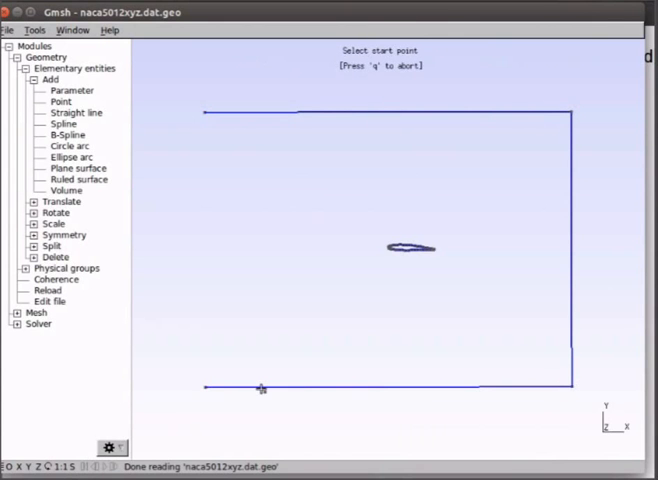
mouse_move(204, 388)
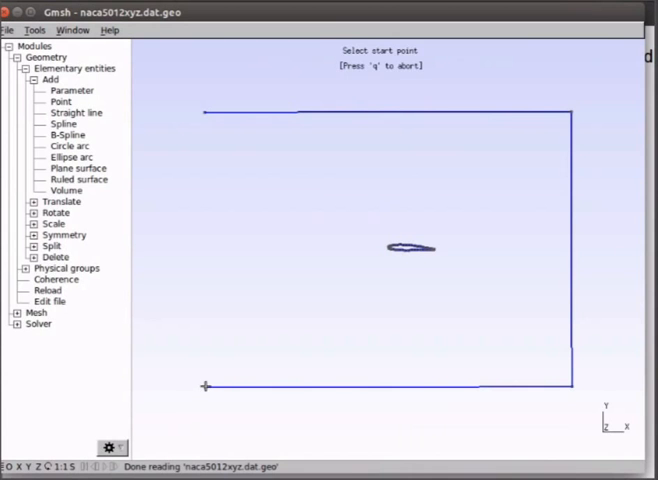
click(204, 388)
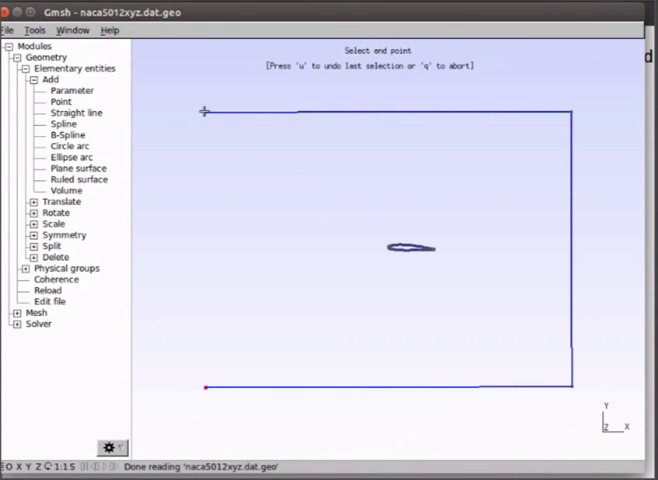
click(204, 112)
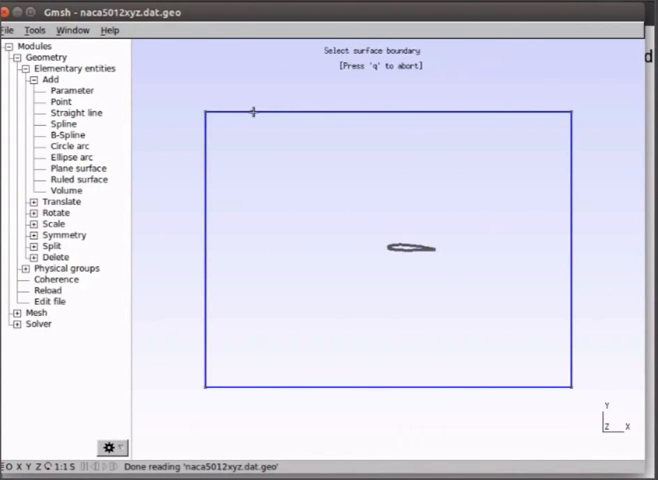
mouse_move(268, 110)
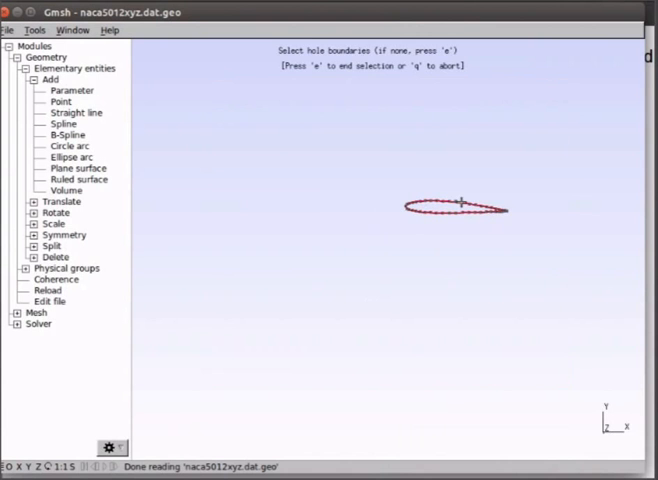
mouse_move(328, 202)
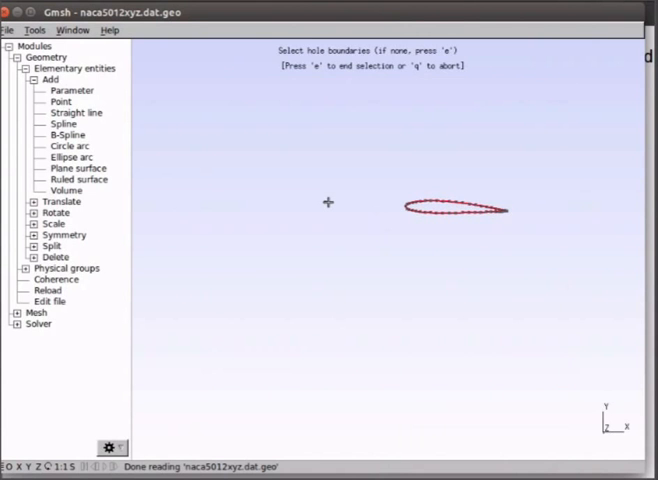
- Create the plane surface bounded by the rectangle with the aerofoil as a hole
key(e)
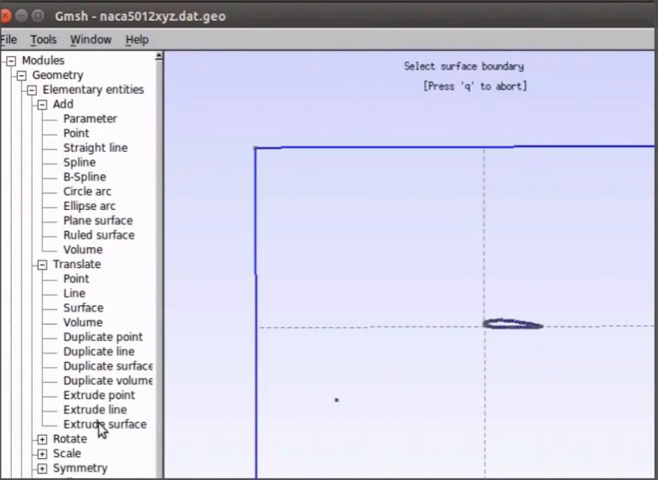
- Extrude the domain plane surface by 1 along Z
click(106, 424)
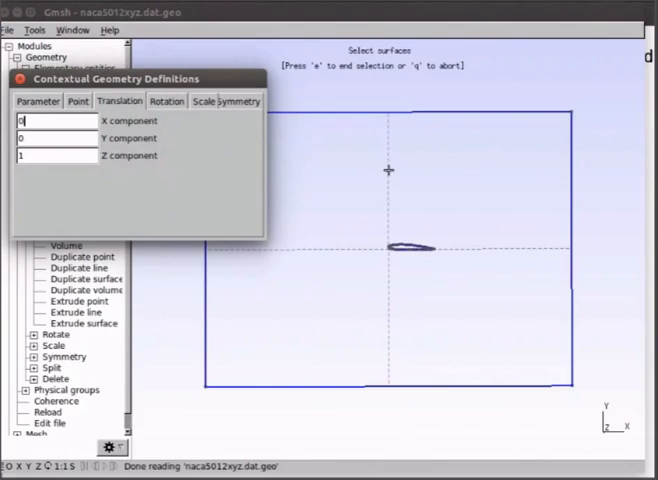
click(400, 244)
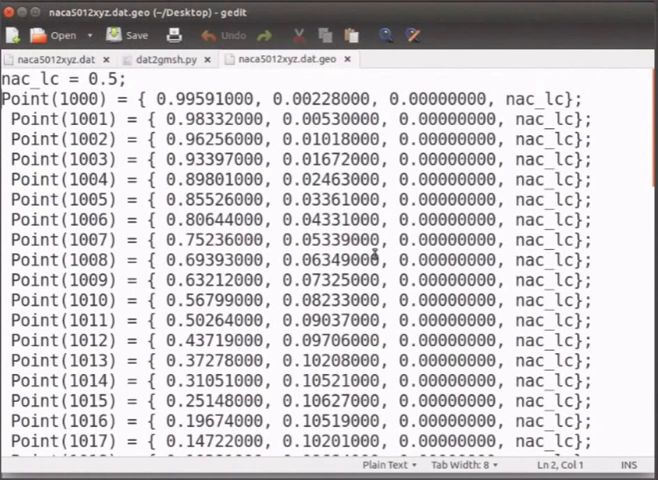
- Add Layers{1}; and Recombine; to the Extrude block after Surface{1007}; and save the .geo file
scroll(down, 3)
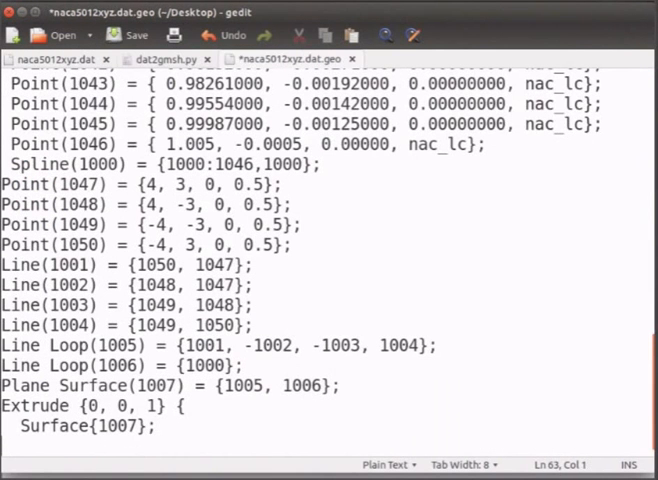
text(Layers{1)
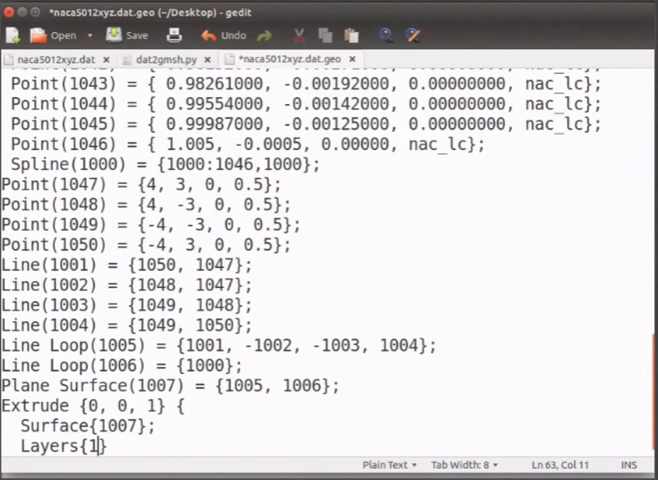
text(};)
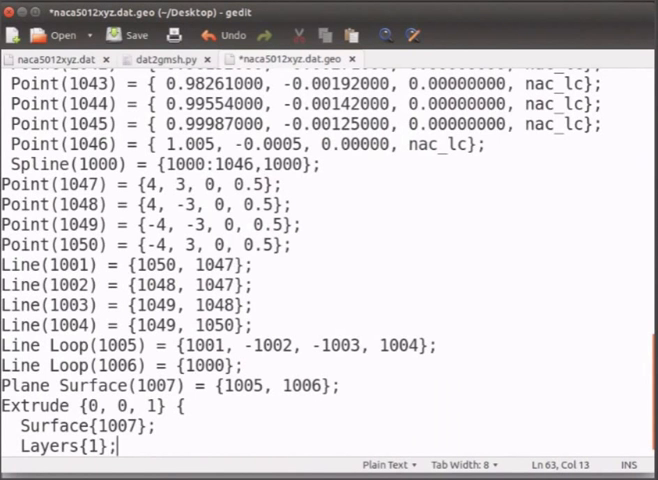
key(Return)
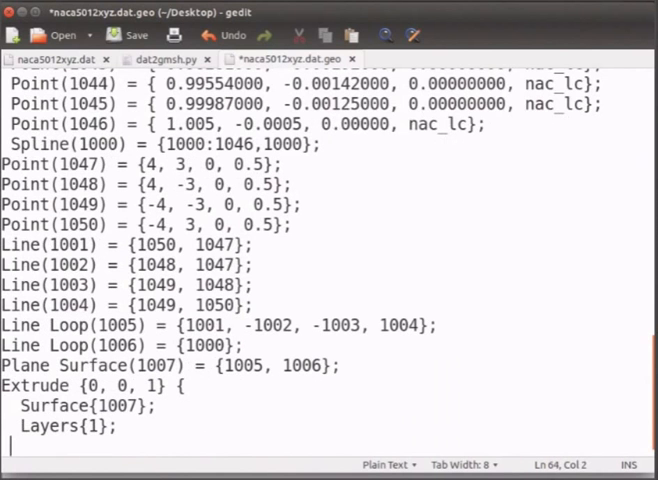
text(Recombine;)
text(})
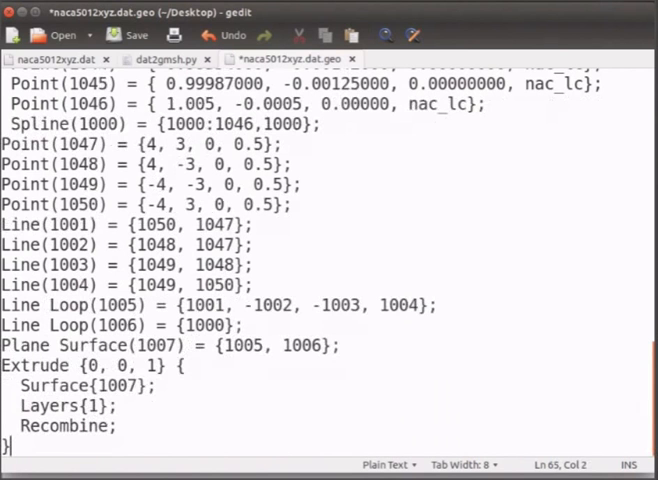
click(128, 34)
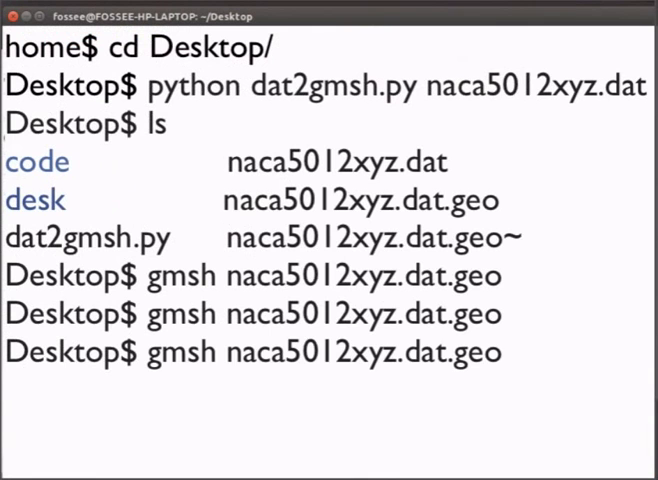
- Run gmsh naca5012xyz.dat.geo to reopen the updated geometry
key(Return)
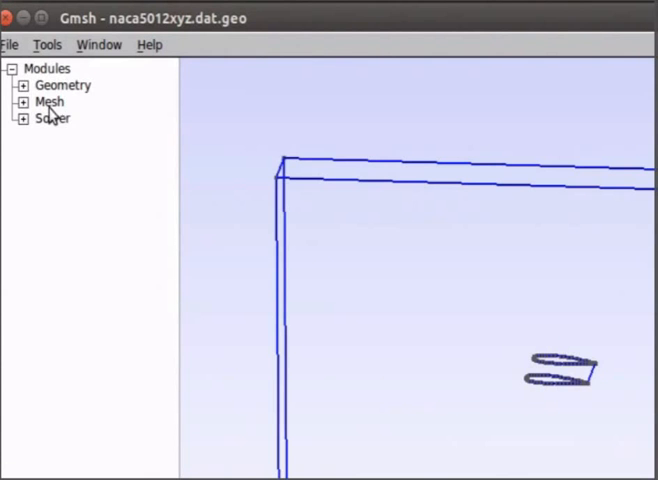
- Generate the 3D mesh of the extruded domain and refine it by splitting elements
click(24, 100)
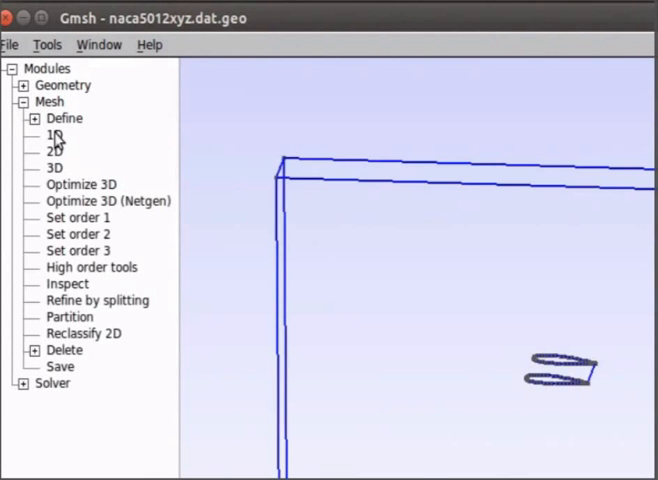
click(56, 152)
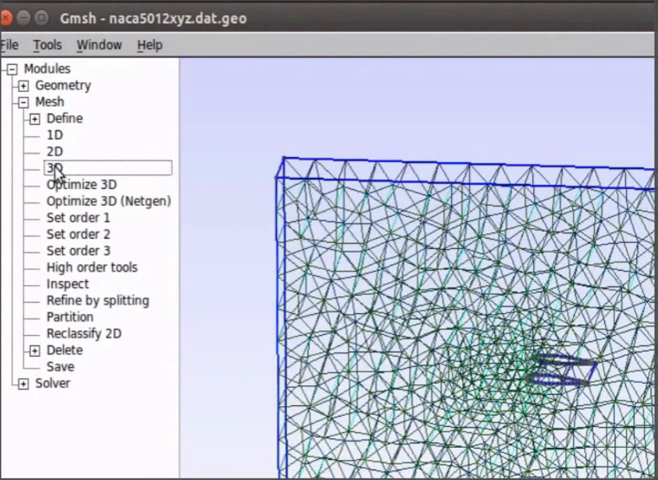
click(56, 168)
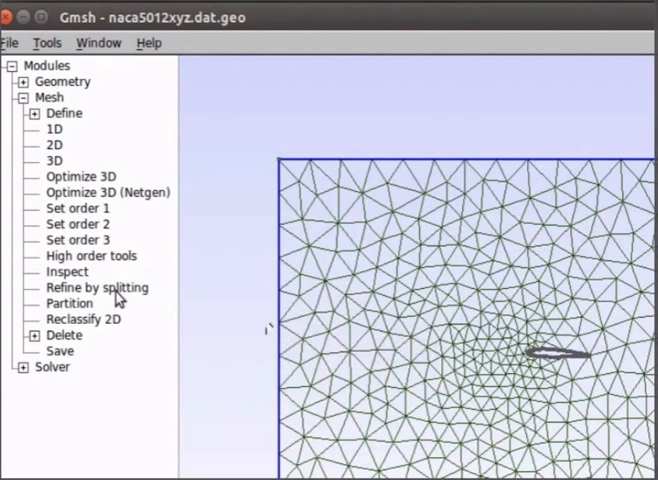
click(98, 288)
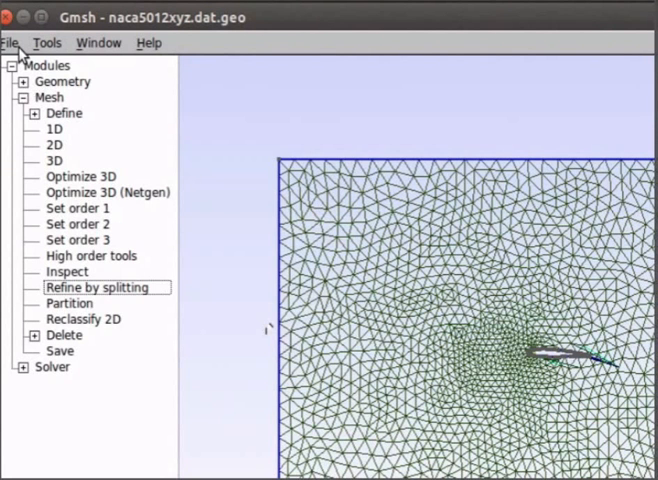
- Save the mesh as /home/fossee/Desktop/airfoil.msh in MSH version 2 ASCII format
click(12, 44)
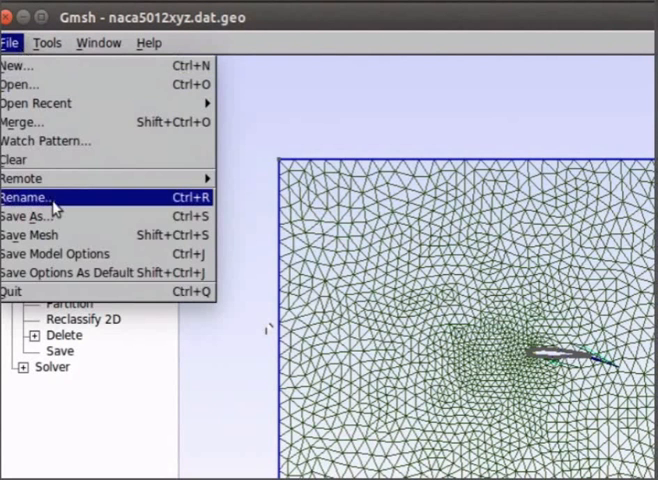
mouse_move(44, 216)
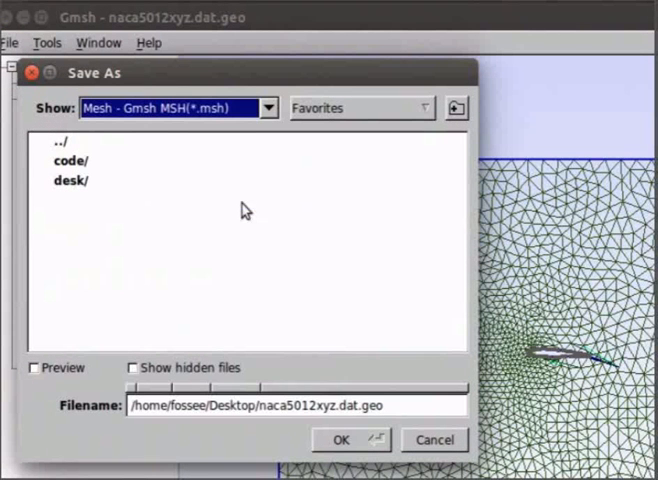
double_click(350, 404)
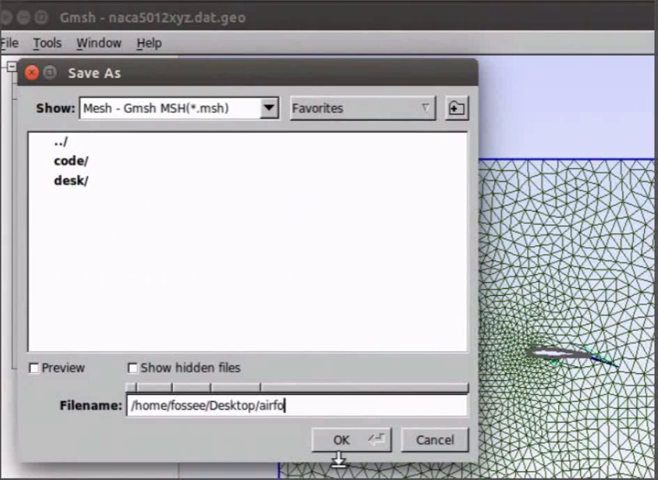
text(il.msh)
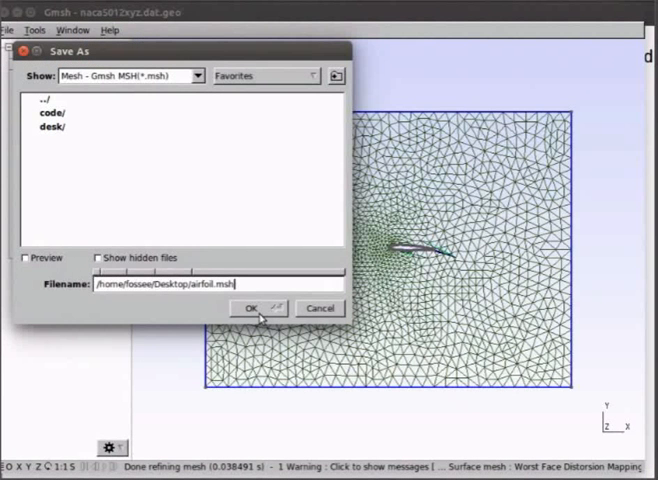
click(258, 308)
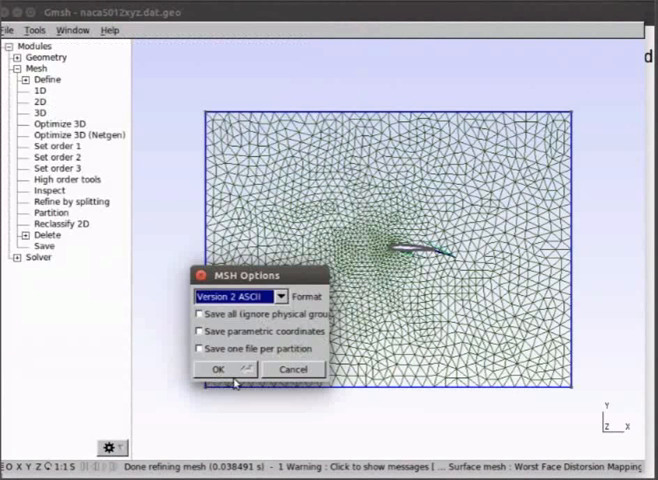
click(216, 368)
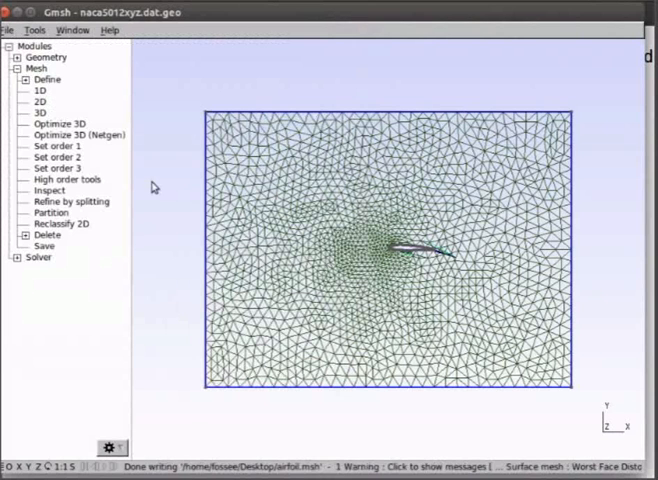